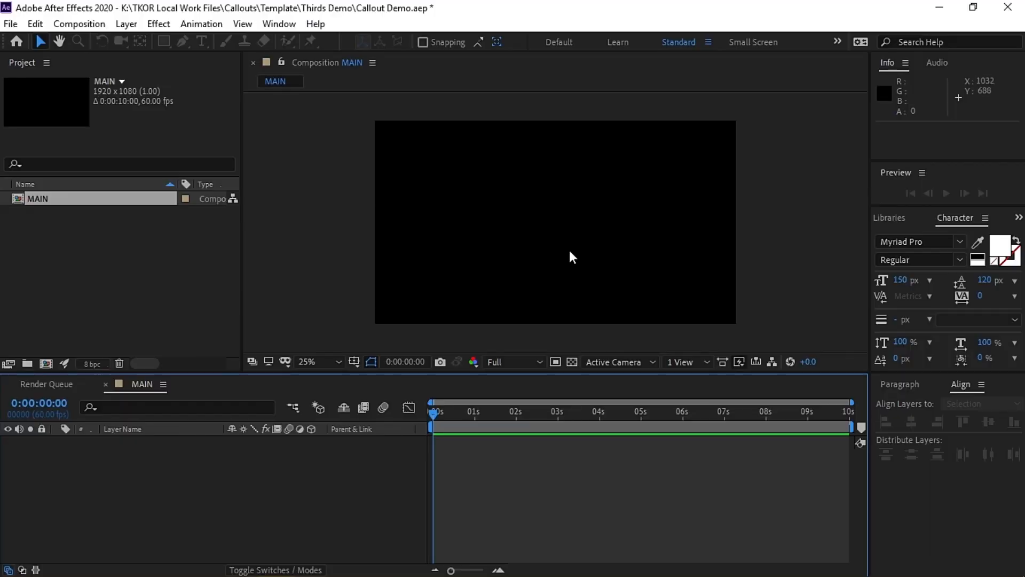
mouse_move(581, 377)
text(TKOR-)
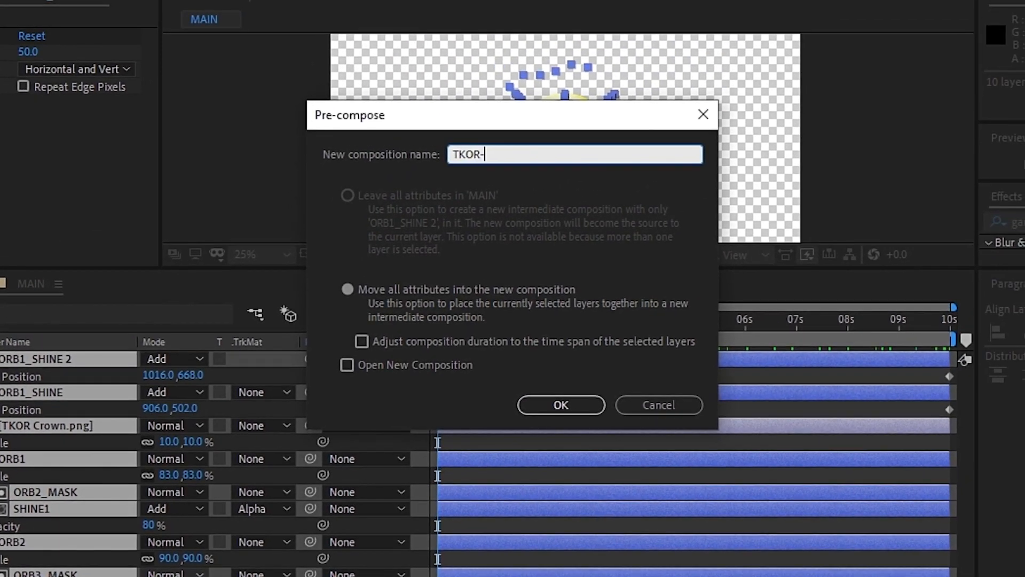
Step: Pre-compose the crown, shine and mask layers into a precomp named TKOR-ORB
click(561, 404)
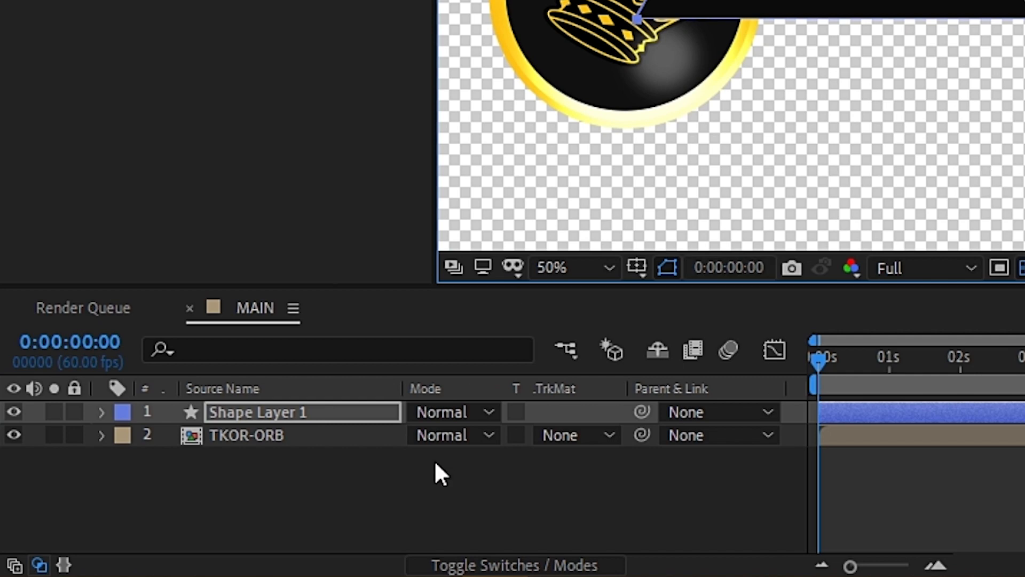
Step: Name the plate shape layers BLACK PLATE and YELLOW PLATE and rename the duplicate BAR MASK
text(BLACK PLATE)
text(YELLOW PLATE)
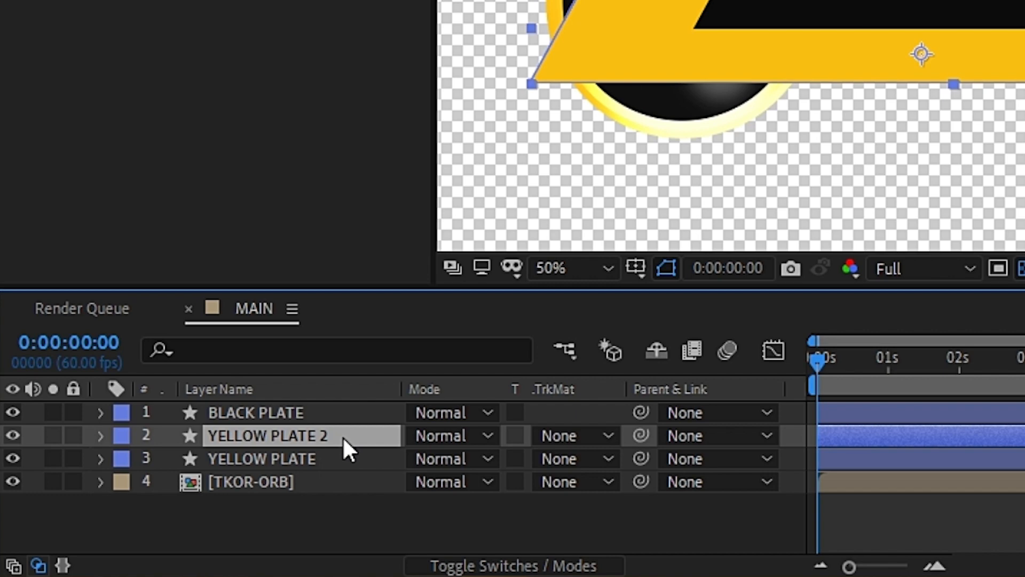
double_click(268, 435)
text(BAR MASK)
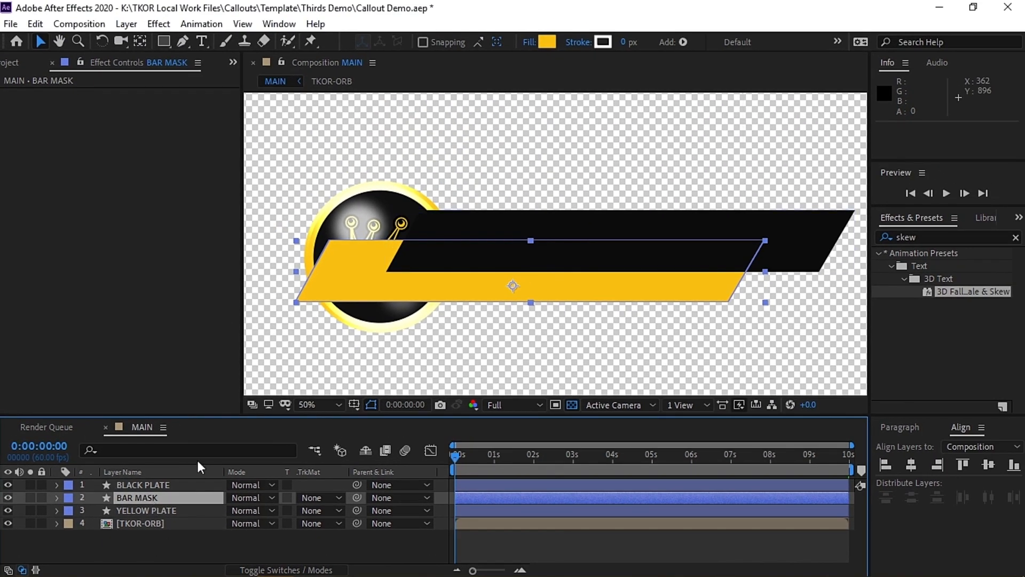
Step: Give the BAR MASK shape layer a red FF0000 fill
click(142, 485)
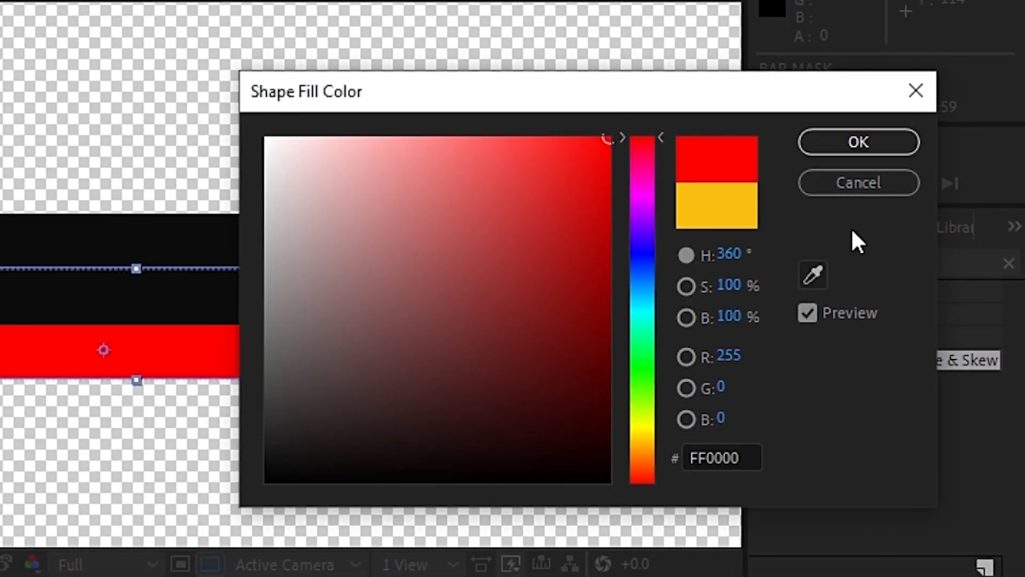
click(859, 142)
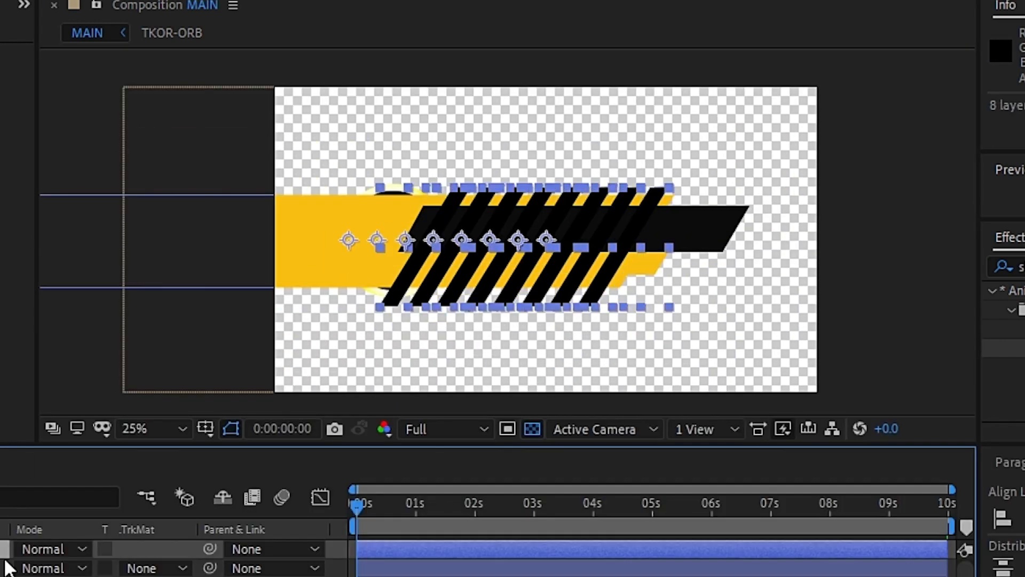
Step: Enlarge the composition view to check the row of duplicated slanted stripes
click(134, 428)
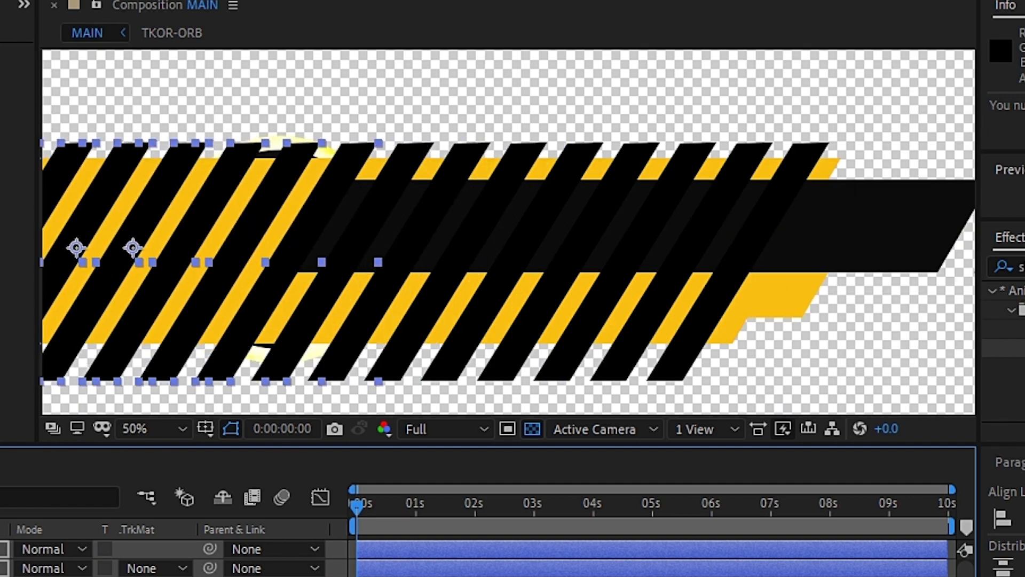
click(153, 428)
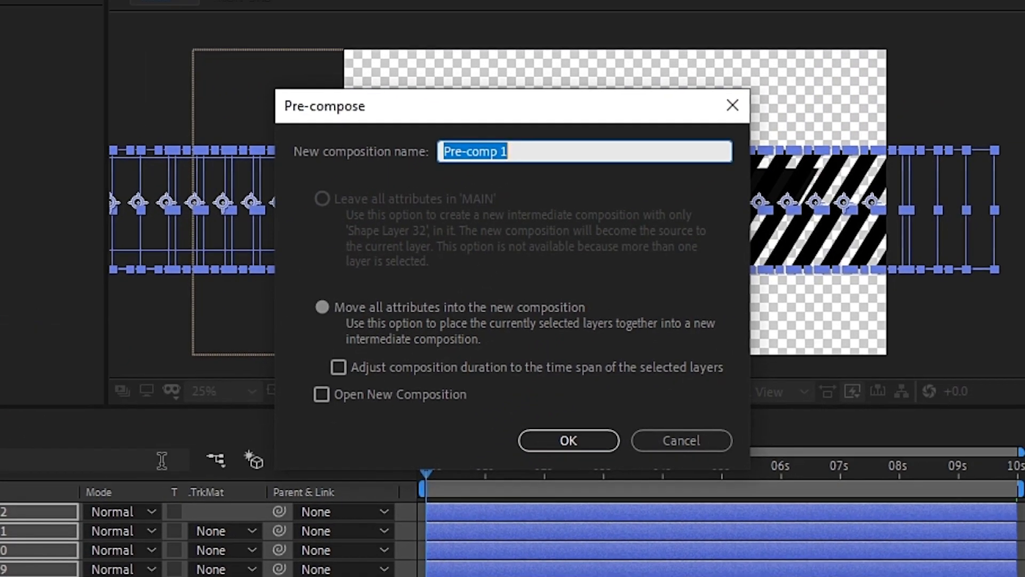
Step: Name the stripe precomp BLACK_CAUTION BARS and create it
text(BLACK_CAU)
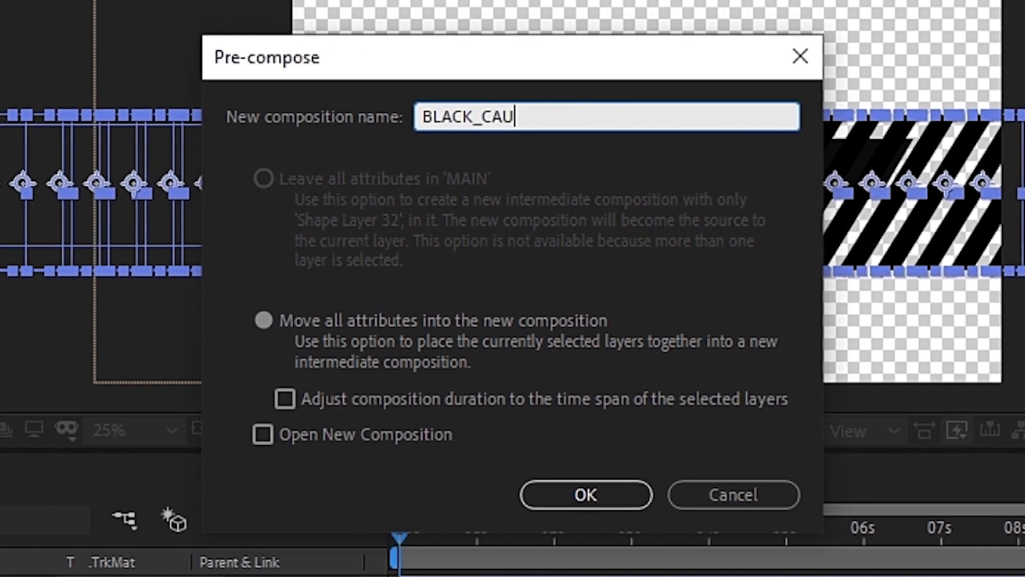
click(584, 495)
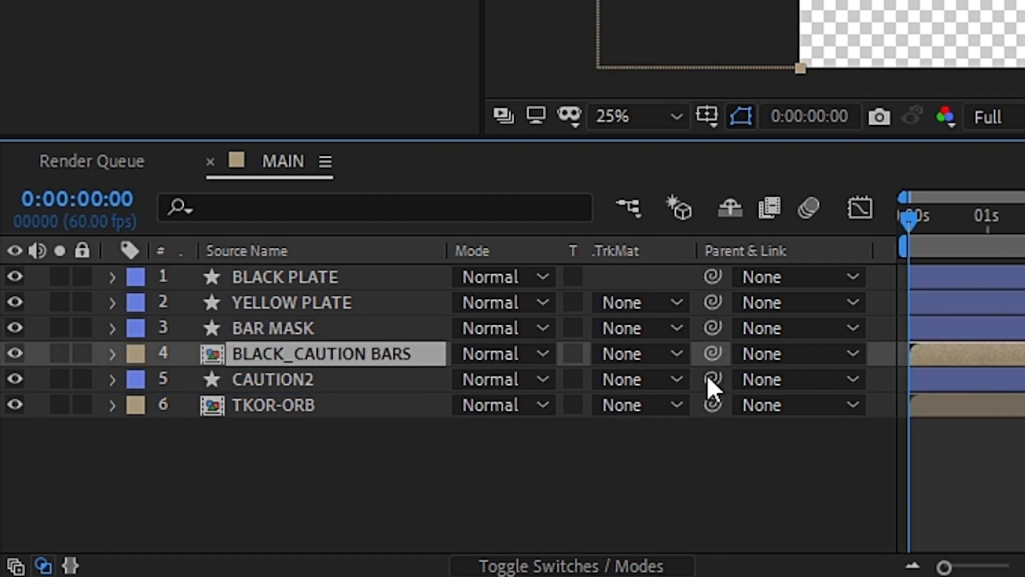
Step: Set BLACK_CAUTION BARS to use Alpha Matte "BAR MASK" so stripes show only inside the plate
click(641, 353)
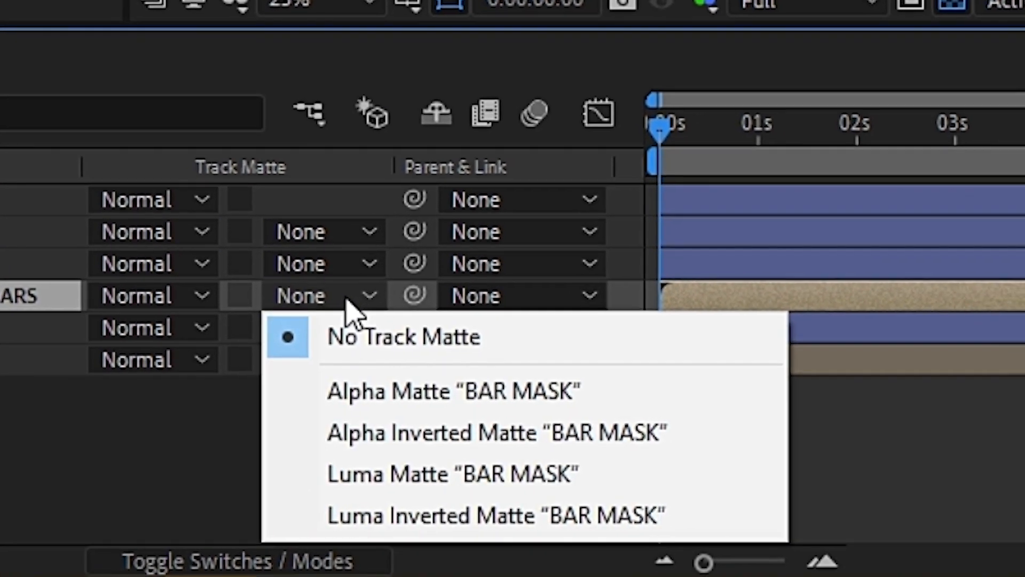
mouse_move(419, 391)
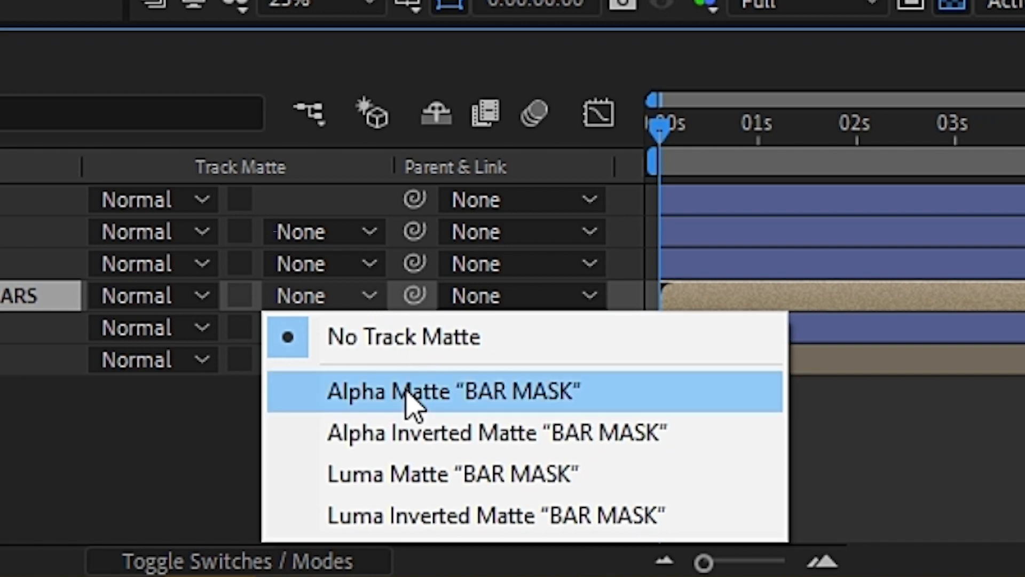
click(453, 391)
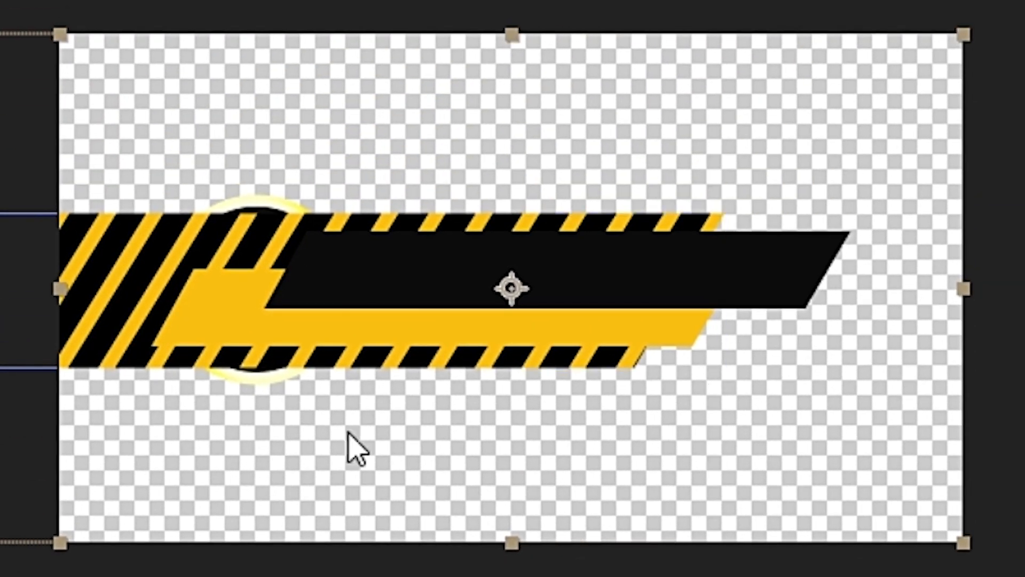
mouse_move(440, 232)
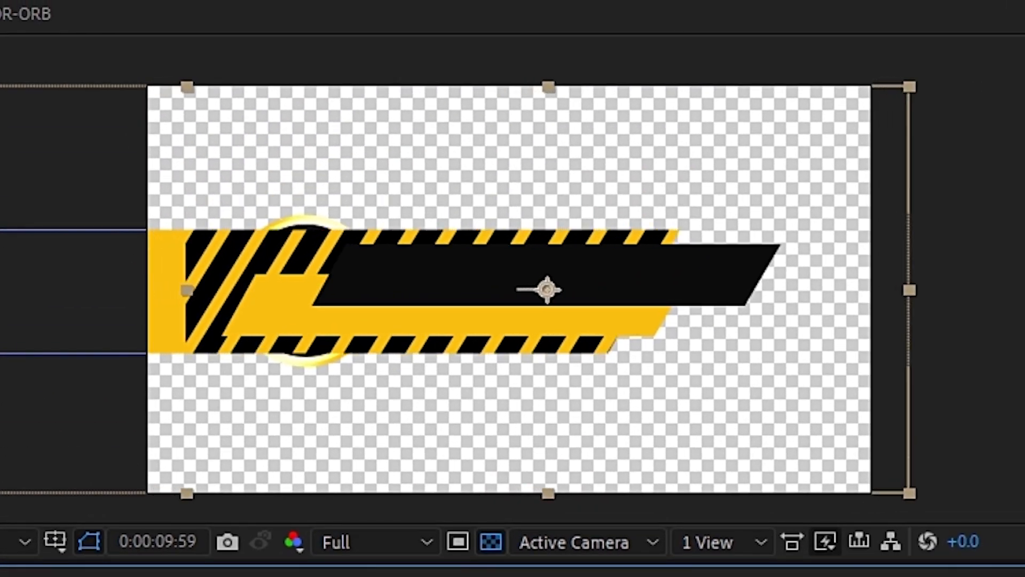
Step: Drag the caution bars sideways at the timeline end to set their final Position keyframe
drag(546, 289, 652, 290)
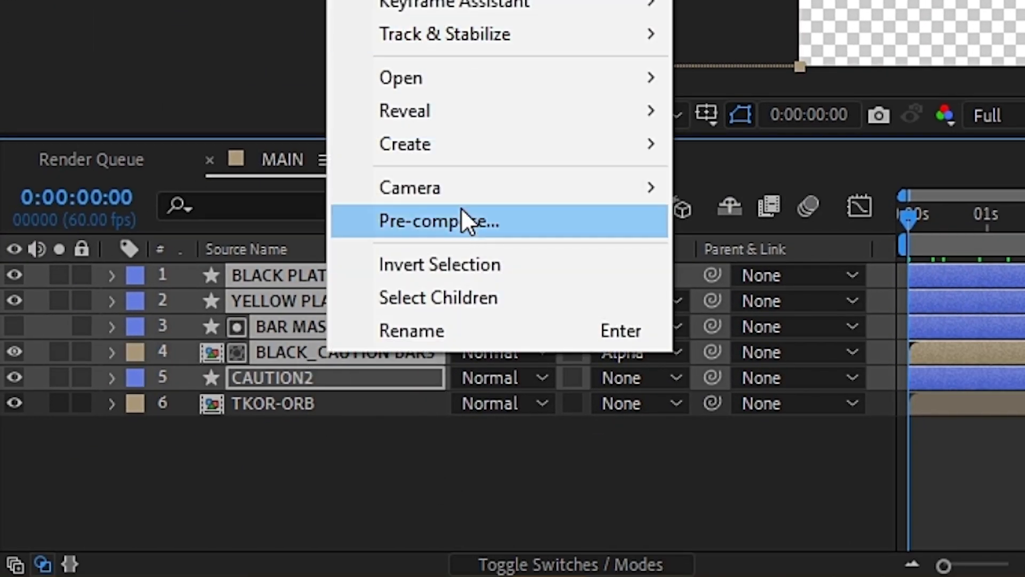
Step: Pre-compose the plate, mask and caution bar layers as MAIN_PLATE
click(438, 221)
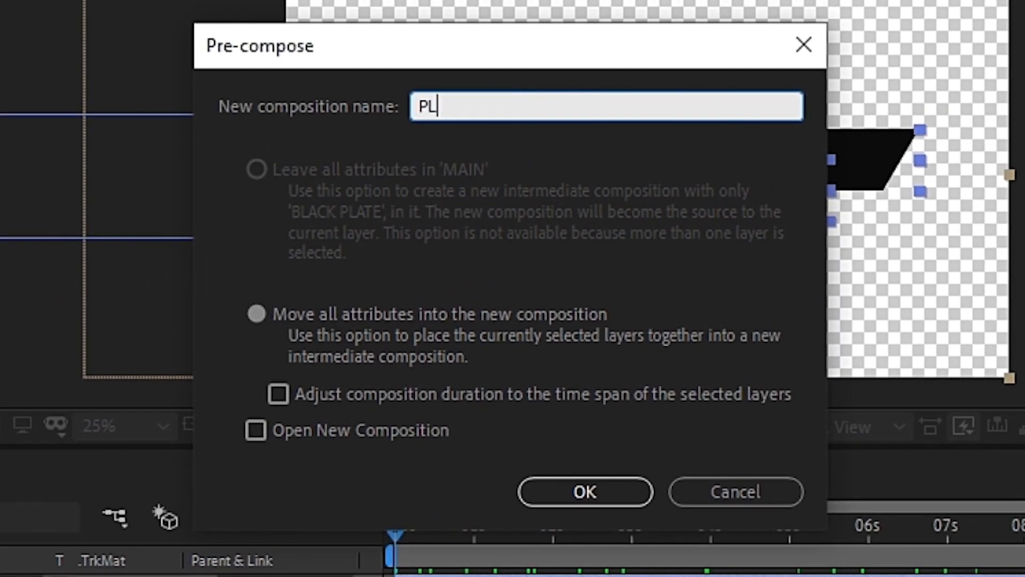
text(MAIN_PLATE)
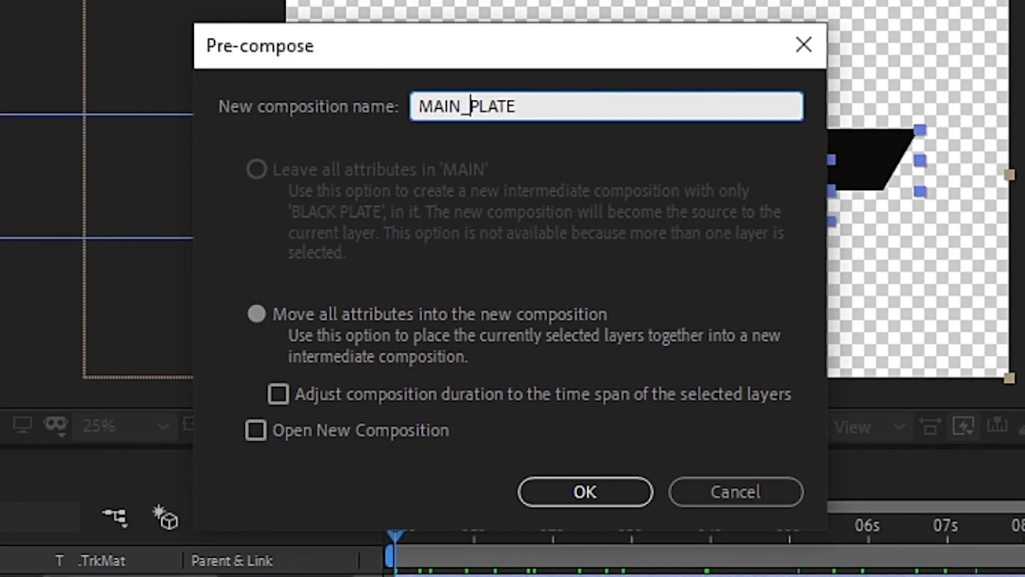
click(584, 491)
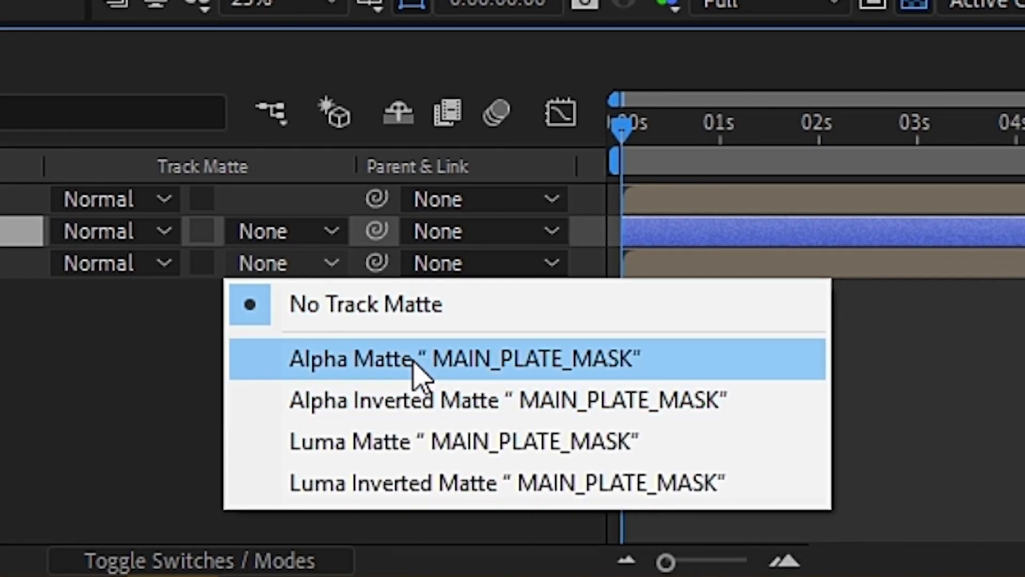
Step: Set MAIN_PLATE to use Alpha Matte "MAIN_PLATE_MASK" so the bar sits cleanly beside the orb
click(464, 359)
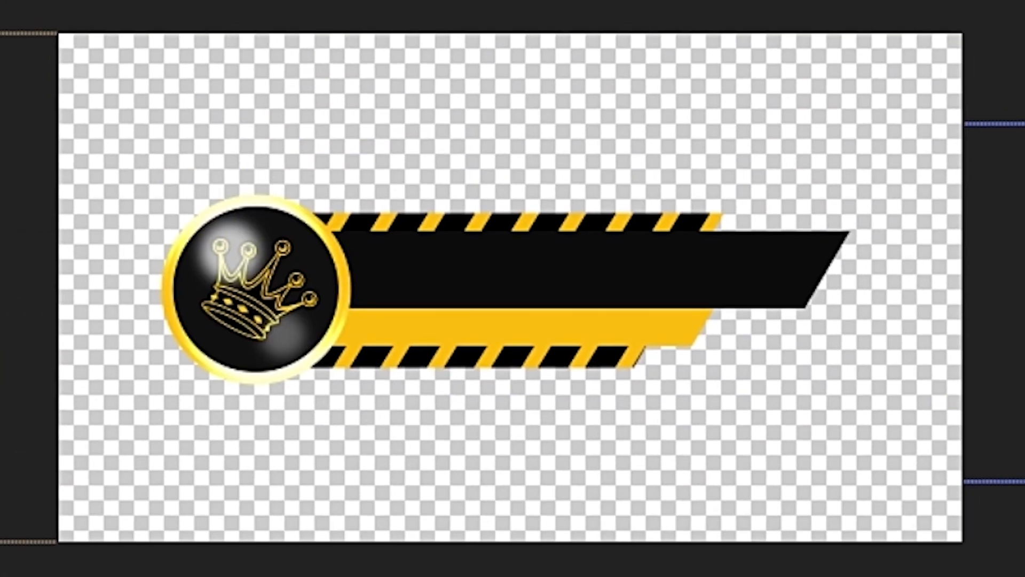